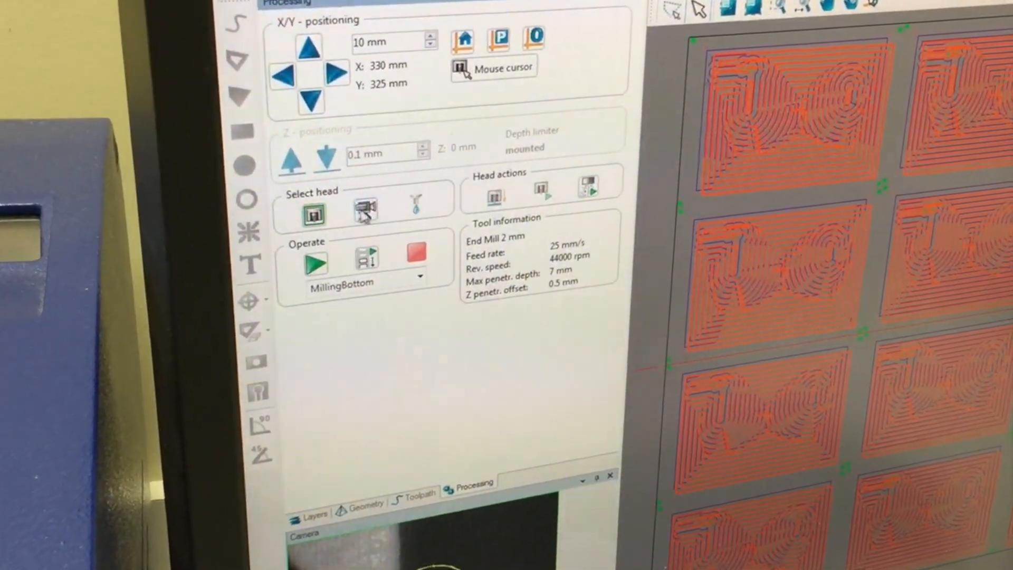
Select the camera head and position it over a milled board to inspect the top-side milling.
click(365, 207)
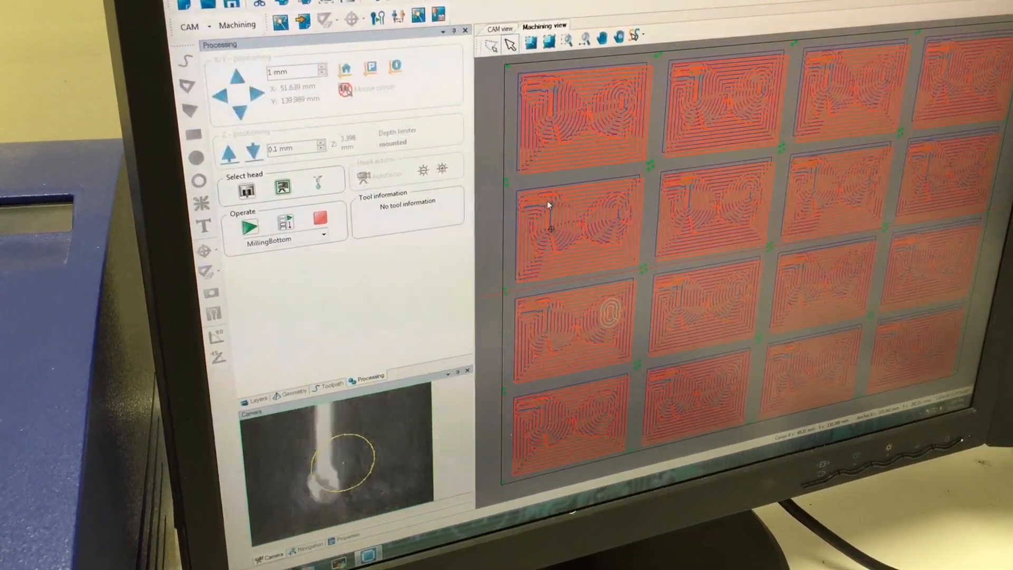
click(235, 111)
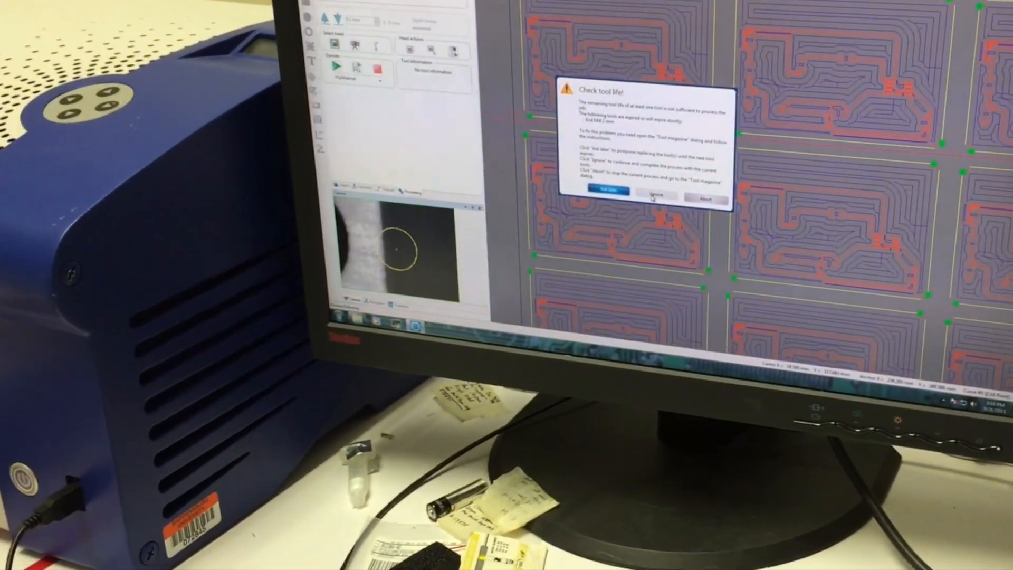
Ignore the end-mill tool-life warning and confirm the material is flipped to start auto-focusing.
click(656, 193)
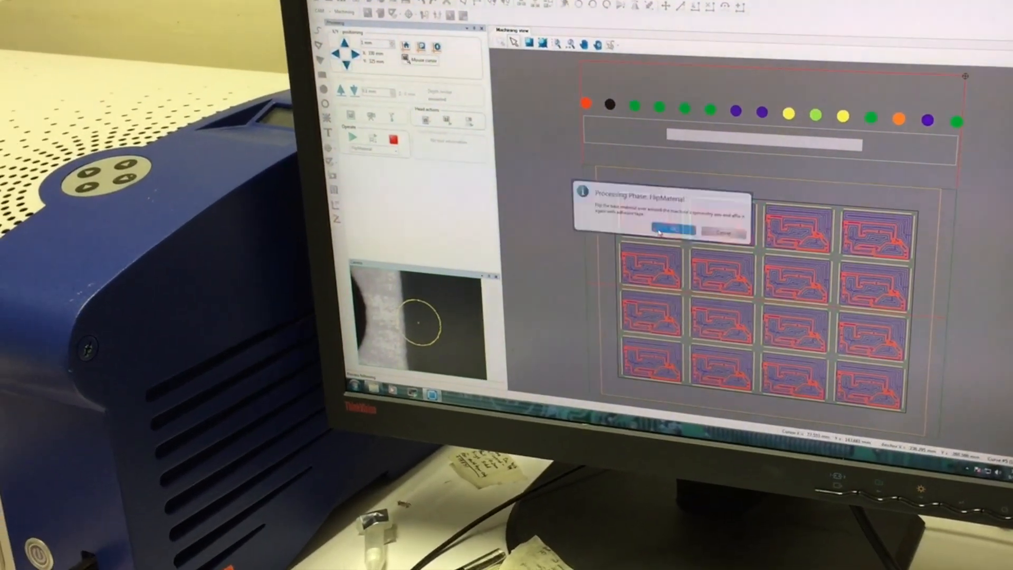
click(675, 230)
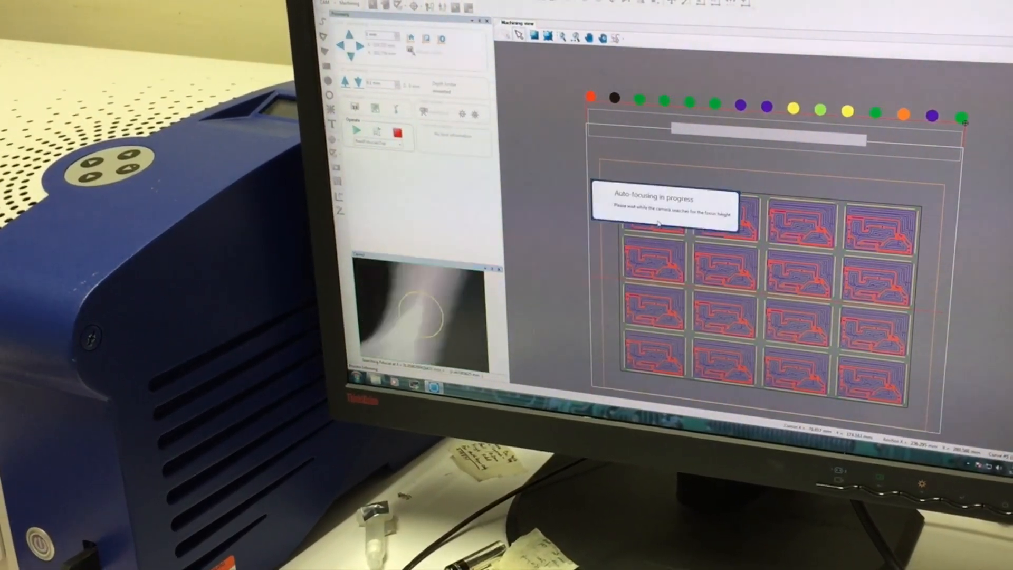